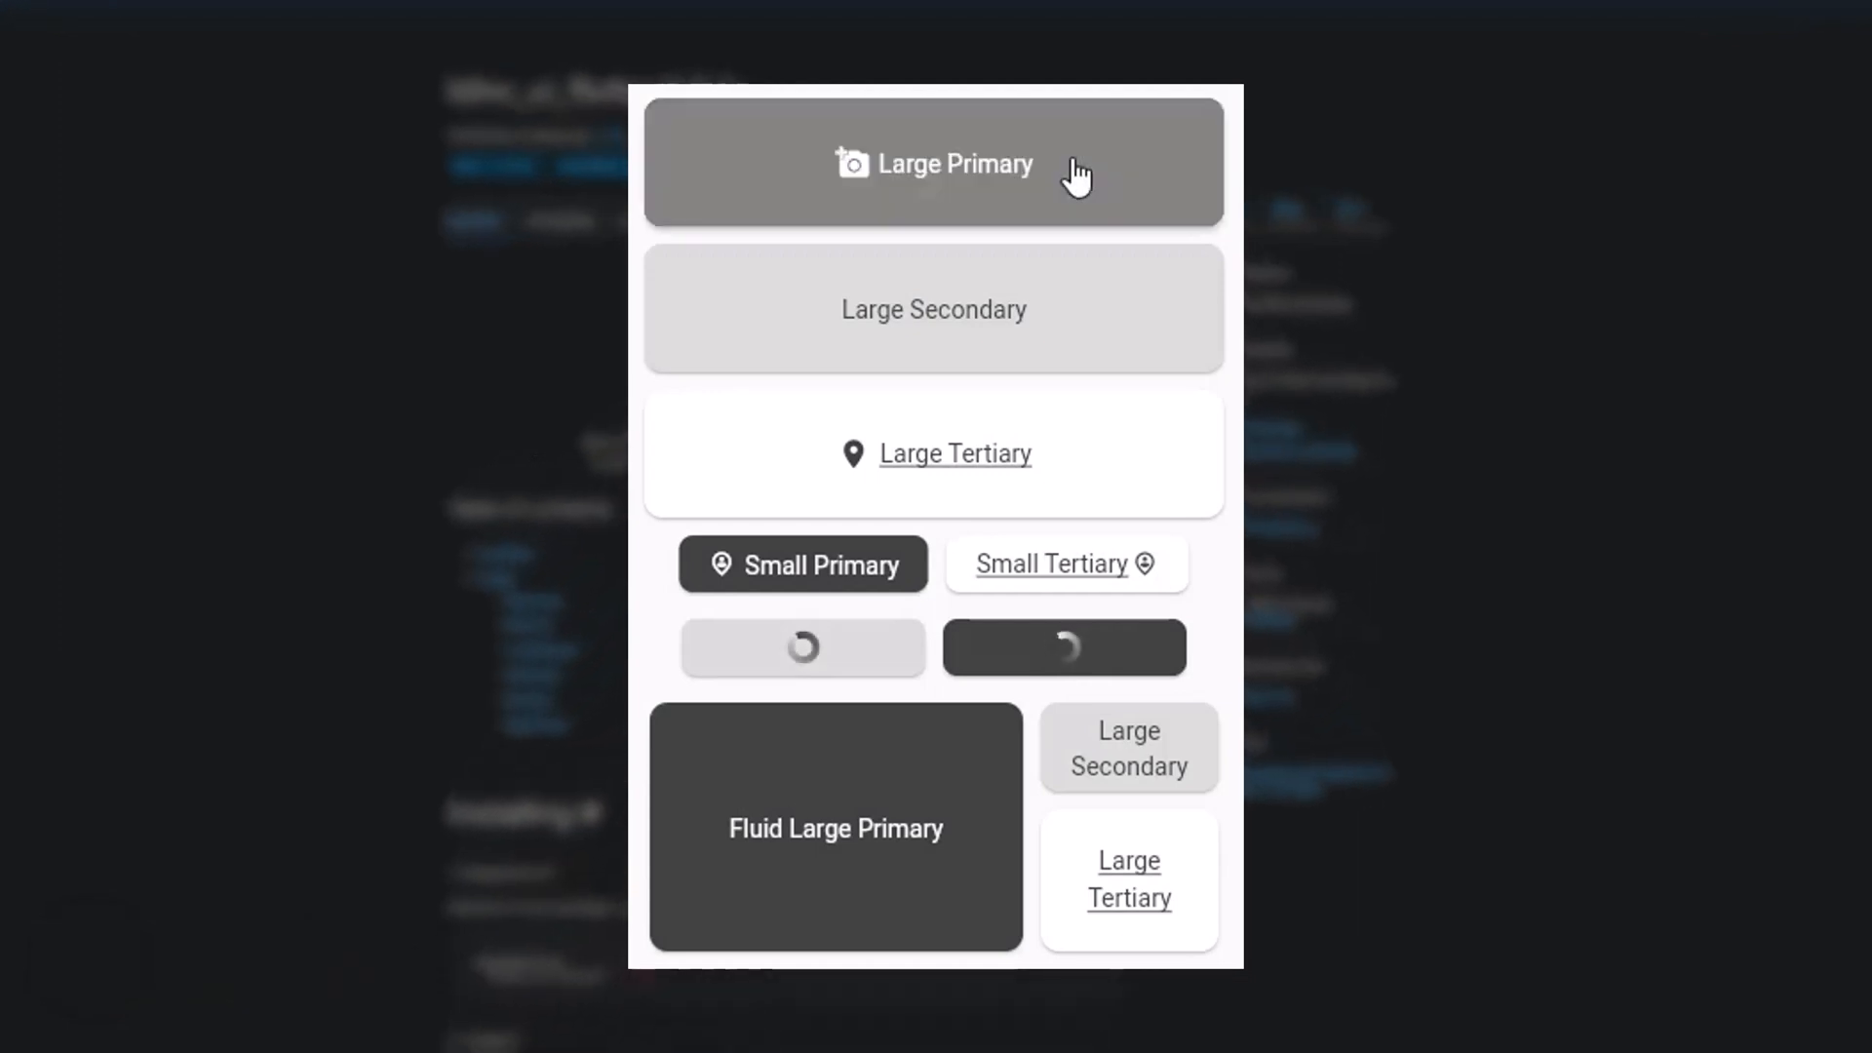
mouse_move(1014, 798)
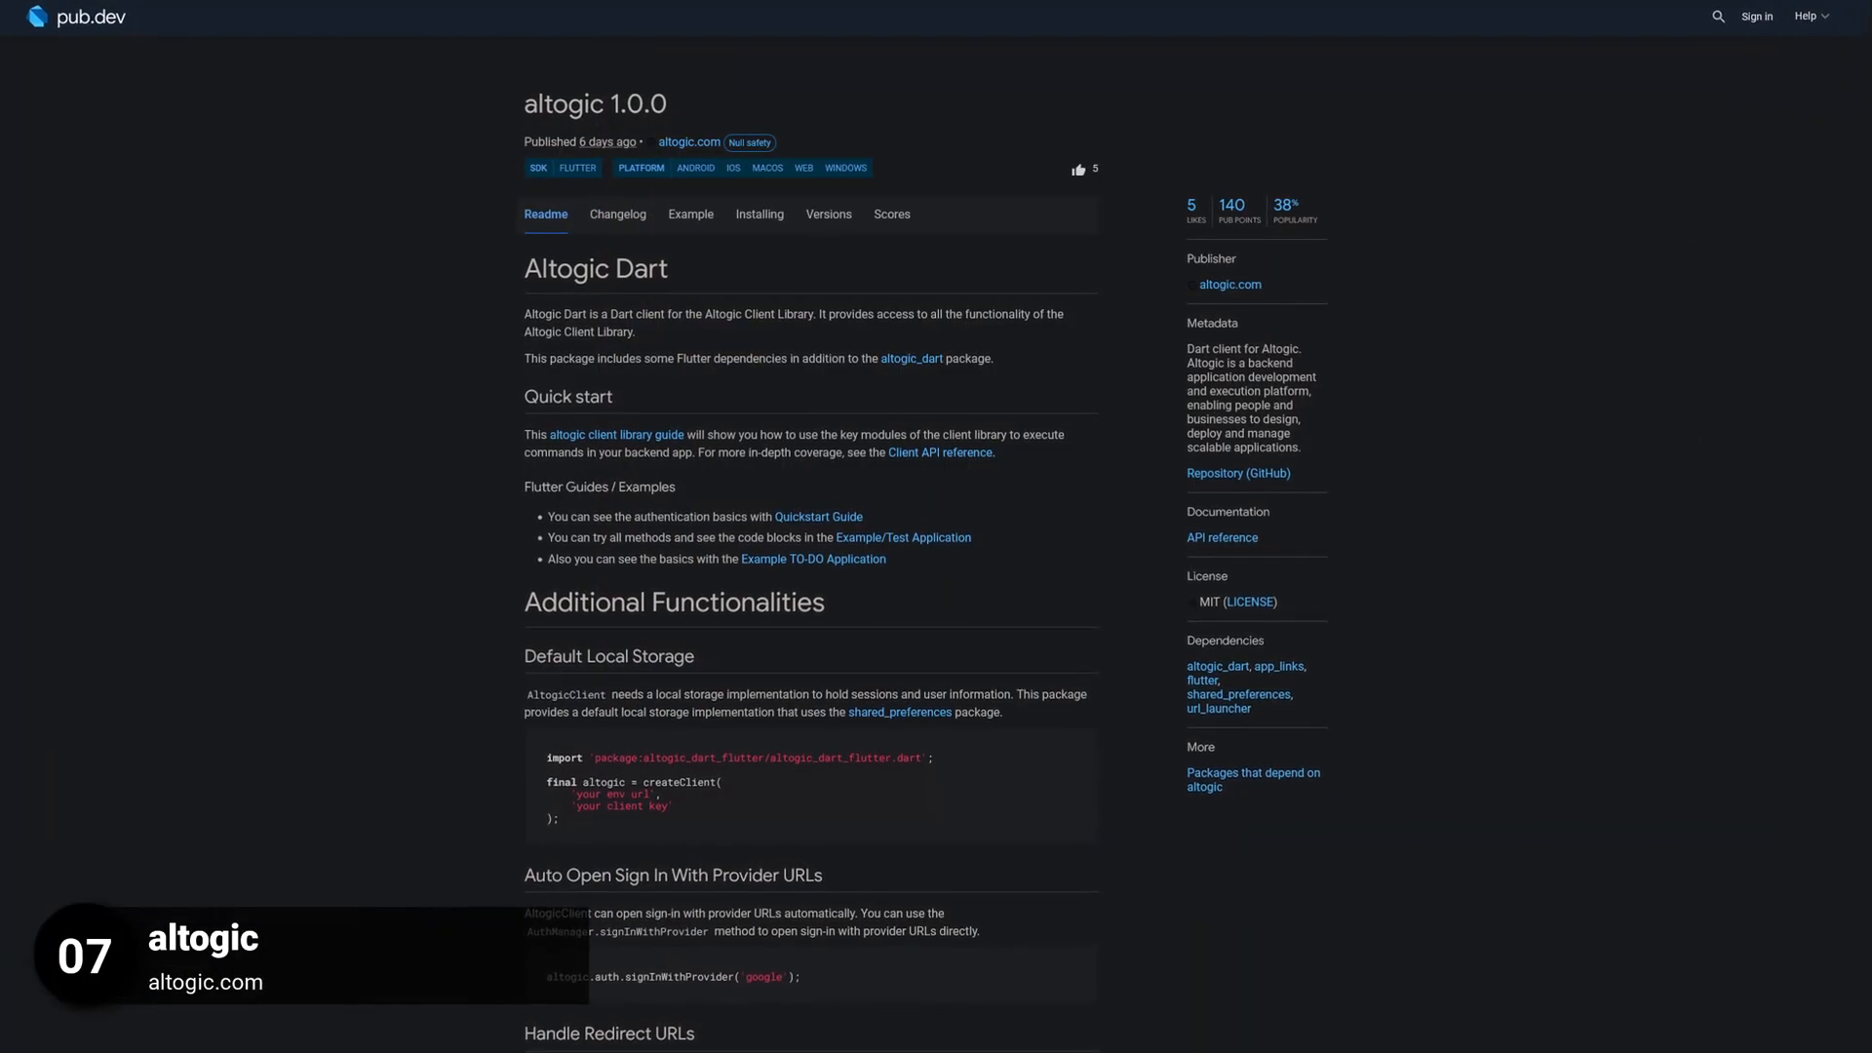
- Scroll through the altogic 1.0.0 package Readme on pub.dev
scroll("down", 3)
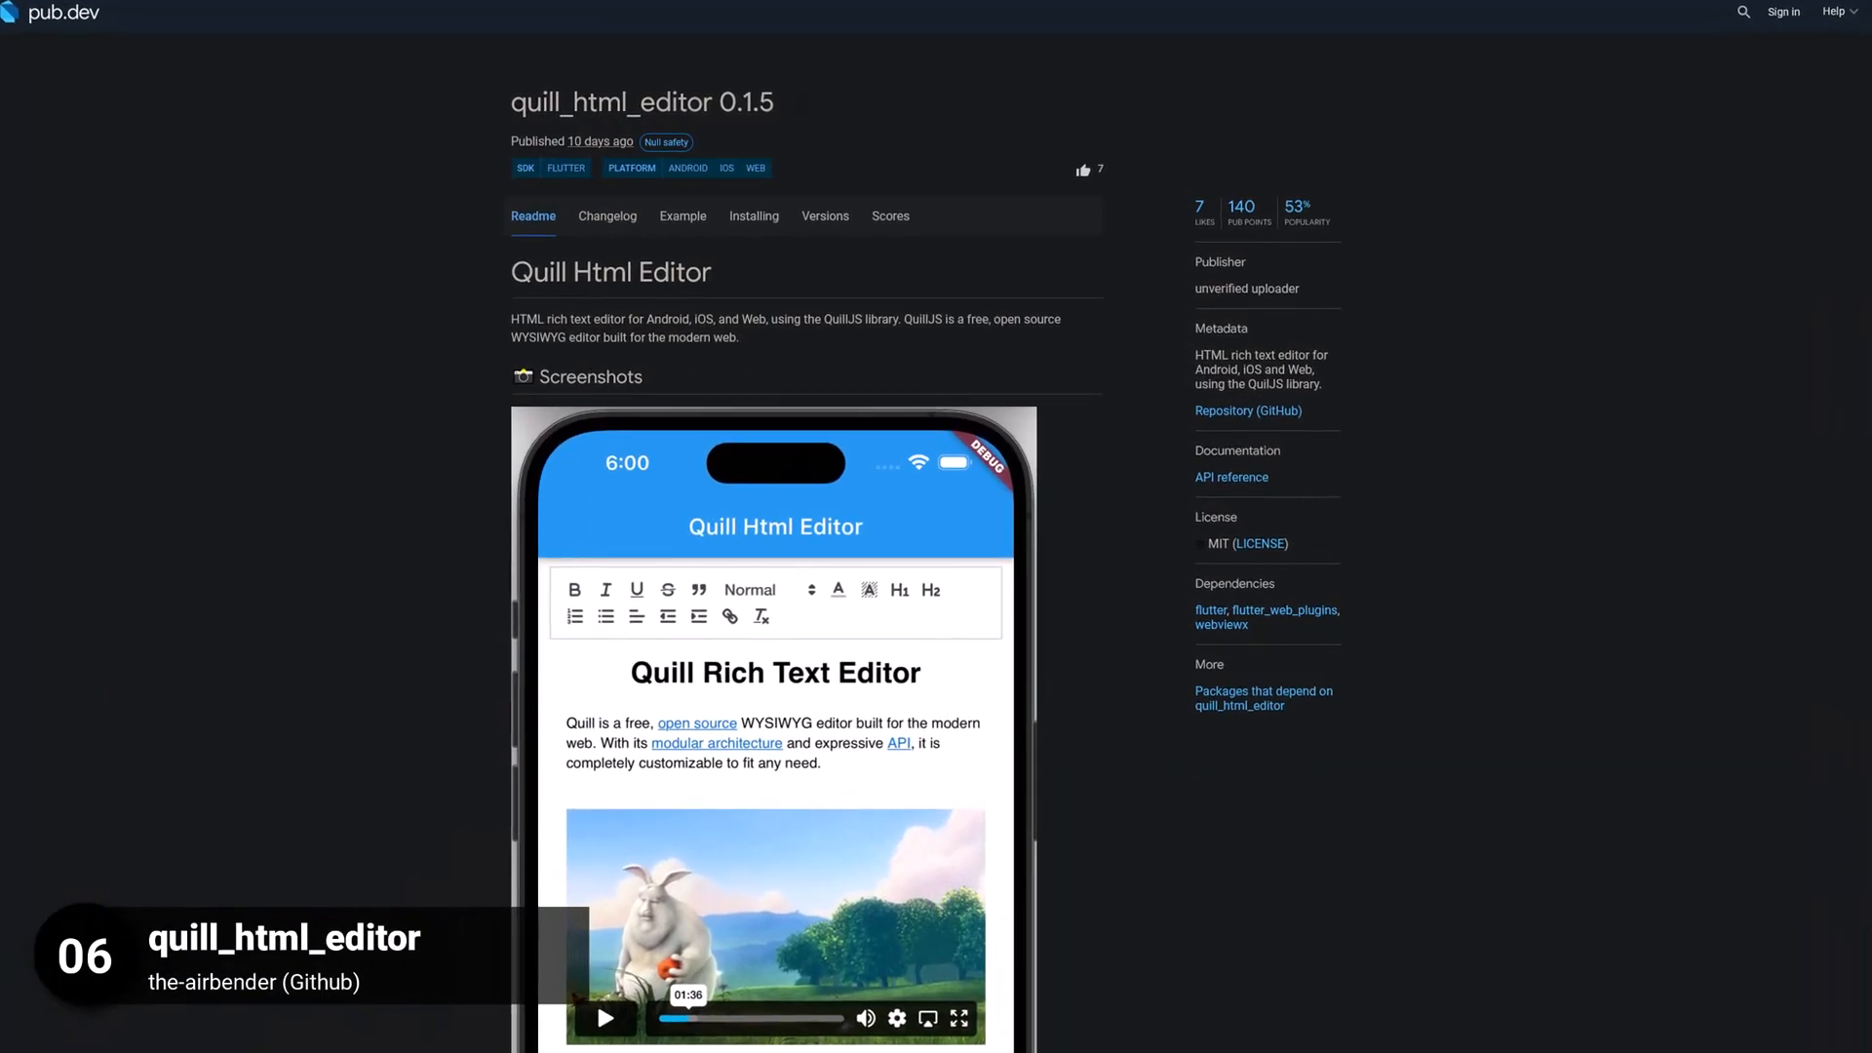
- Open the quill_html_editor 0.1.5 package page and view its Readme screenshots
left_click(773, 716)
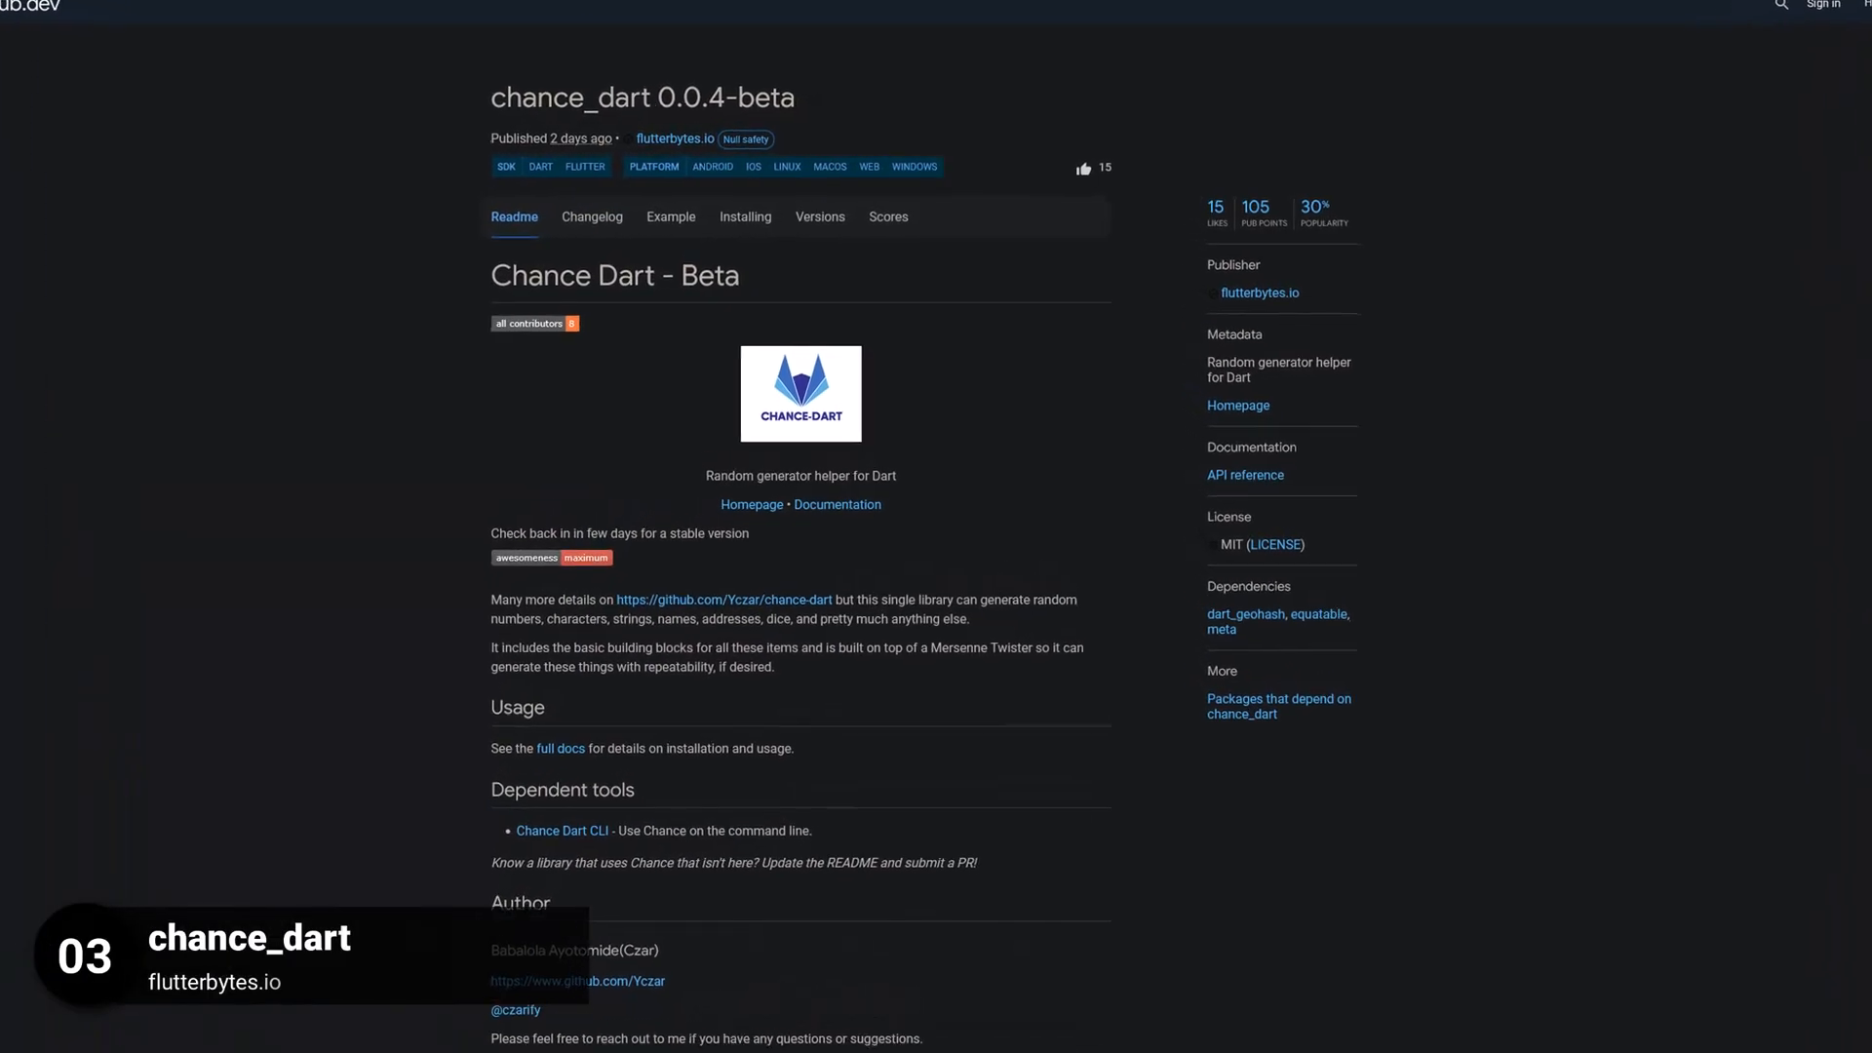
- Scroll the chance_dart 0.0.4-beta Readme on the way to the gcp 0.1.0 page
scroll("down", 3)
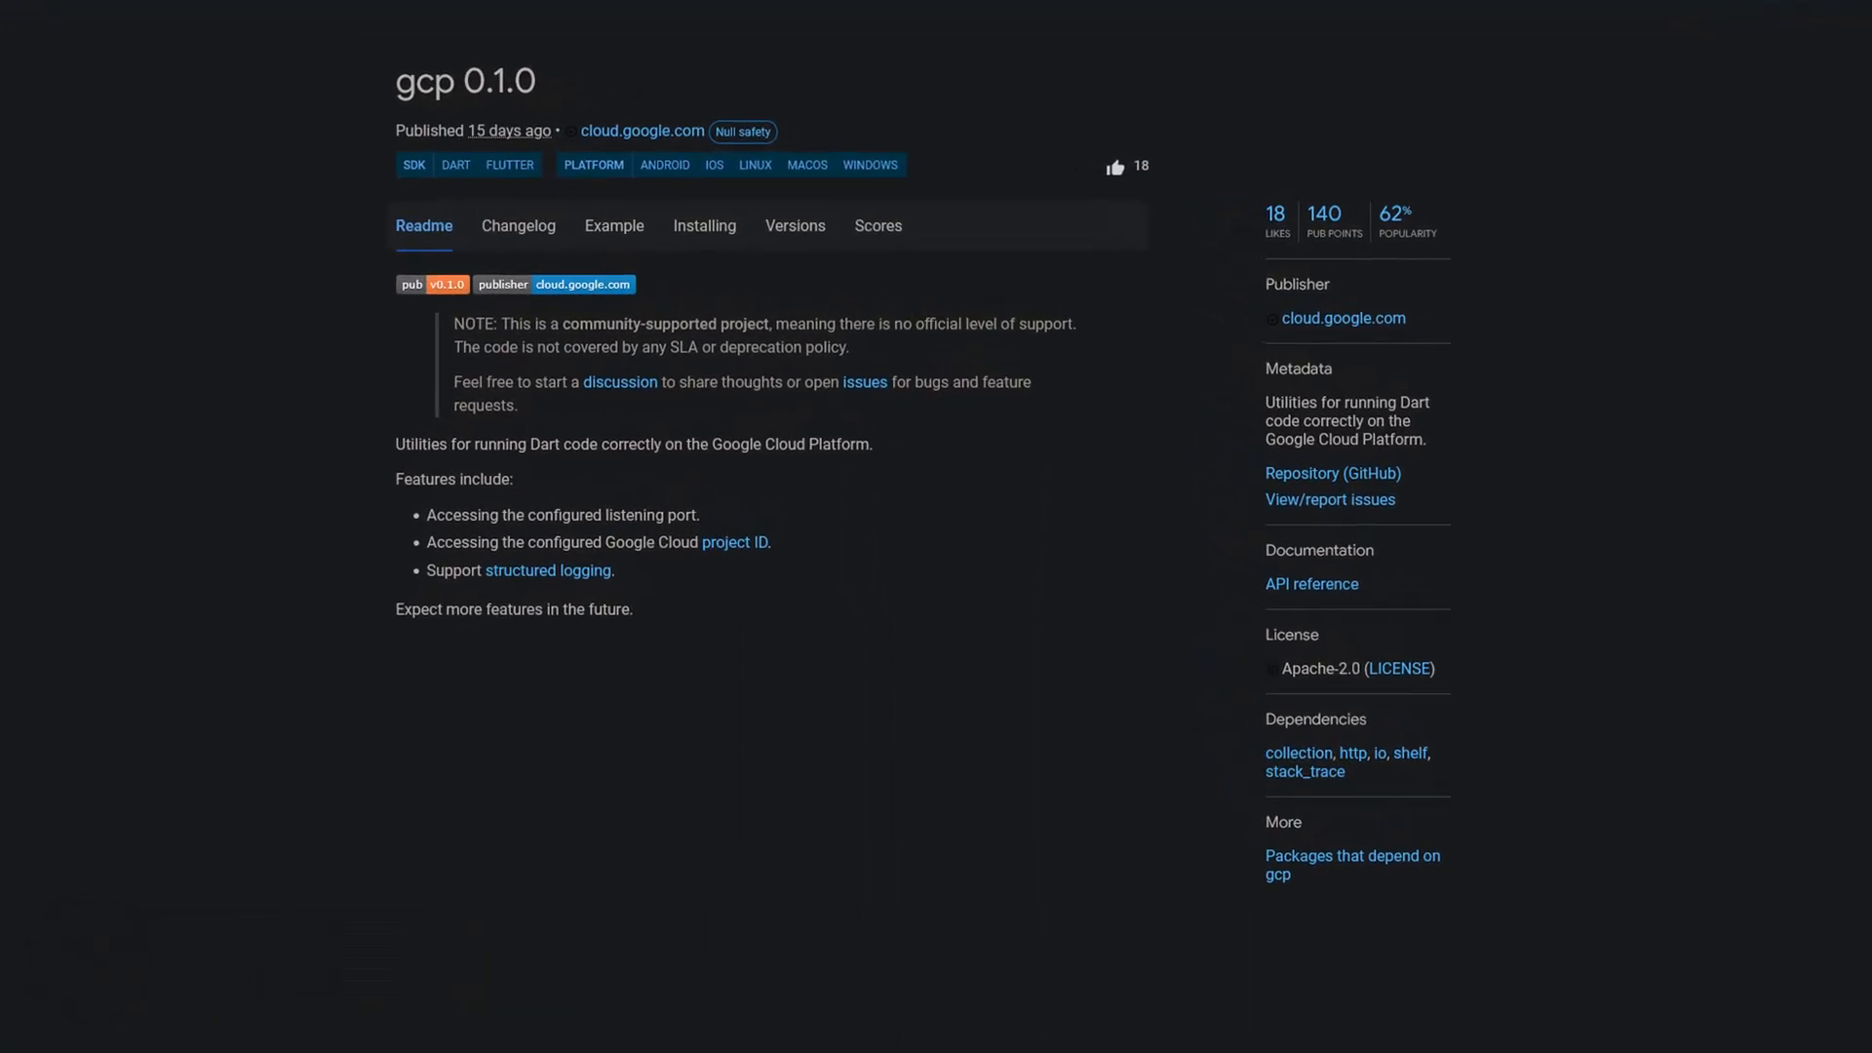
scroll("down", 3)
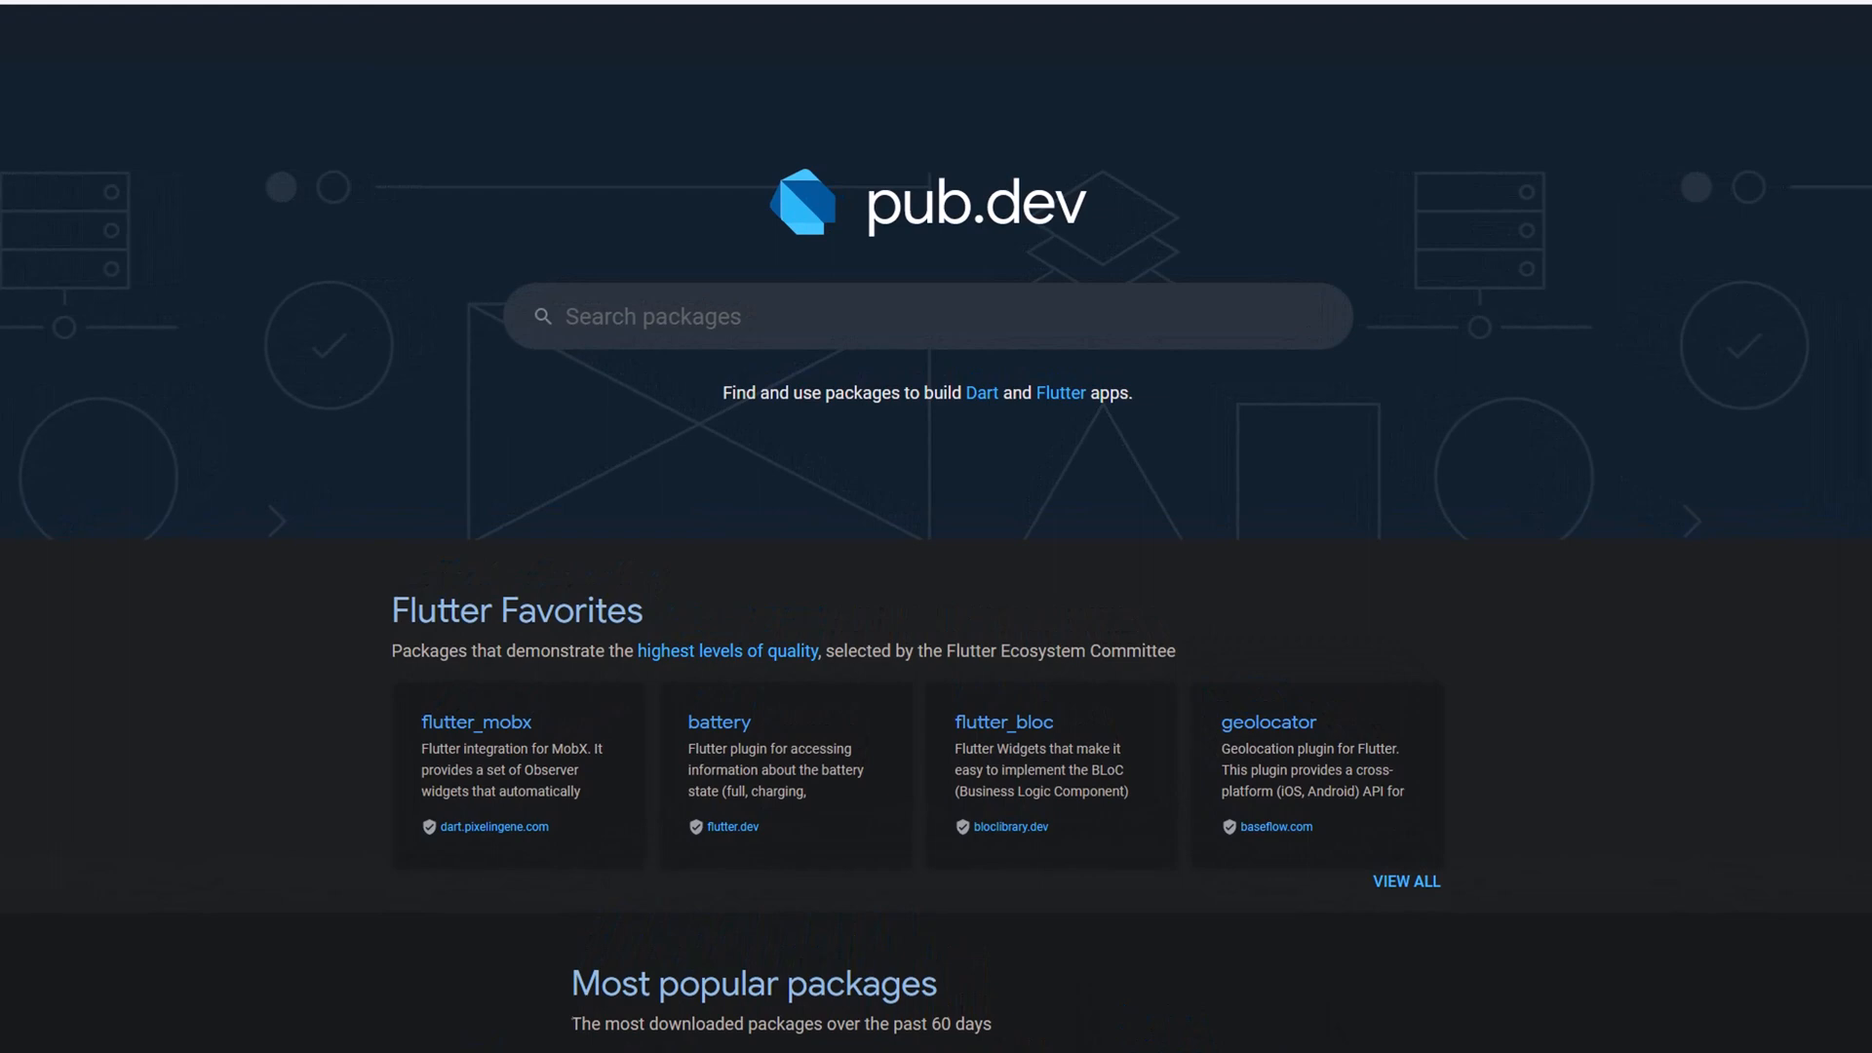
- Scroll the pub.dev homepage down to the Flutter Favorites section
scroll("down", 3)
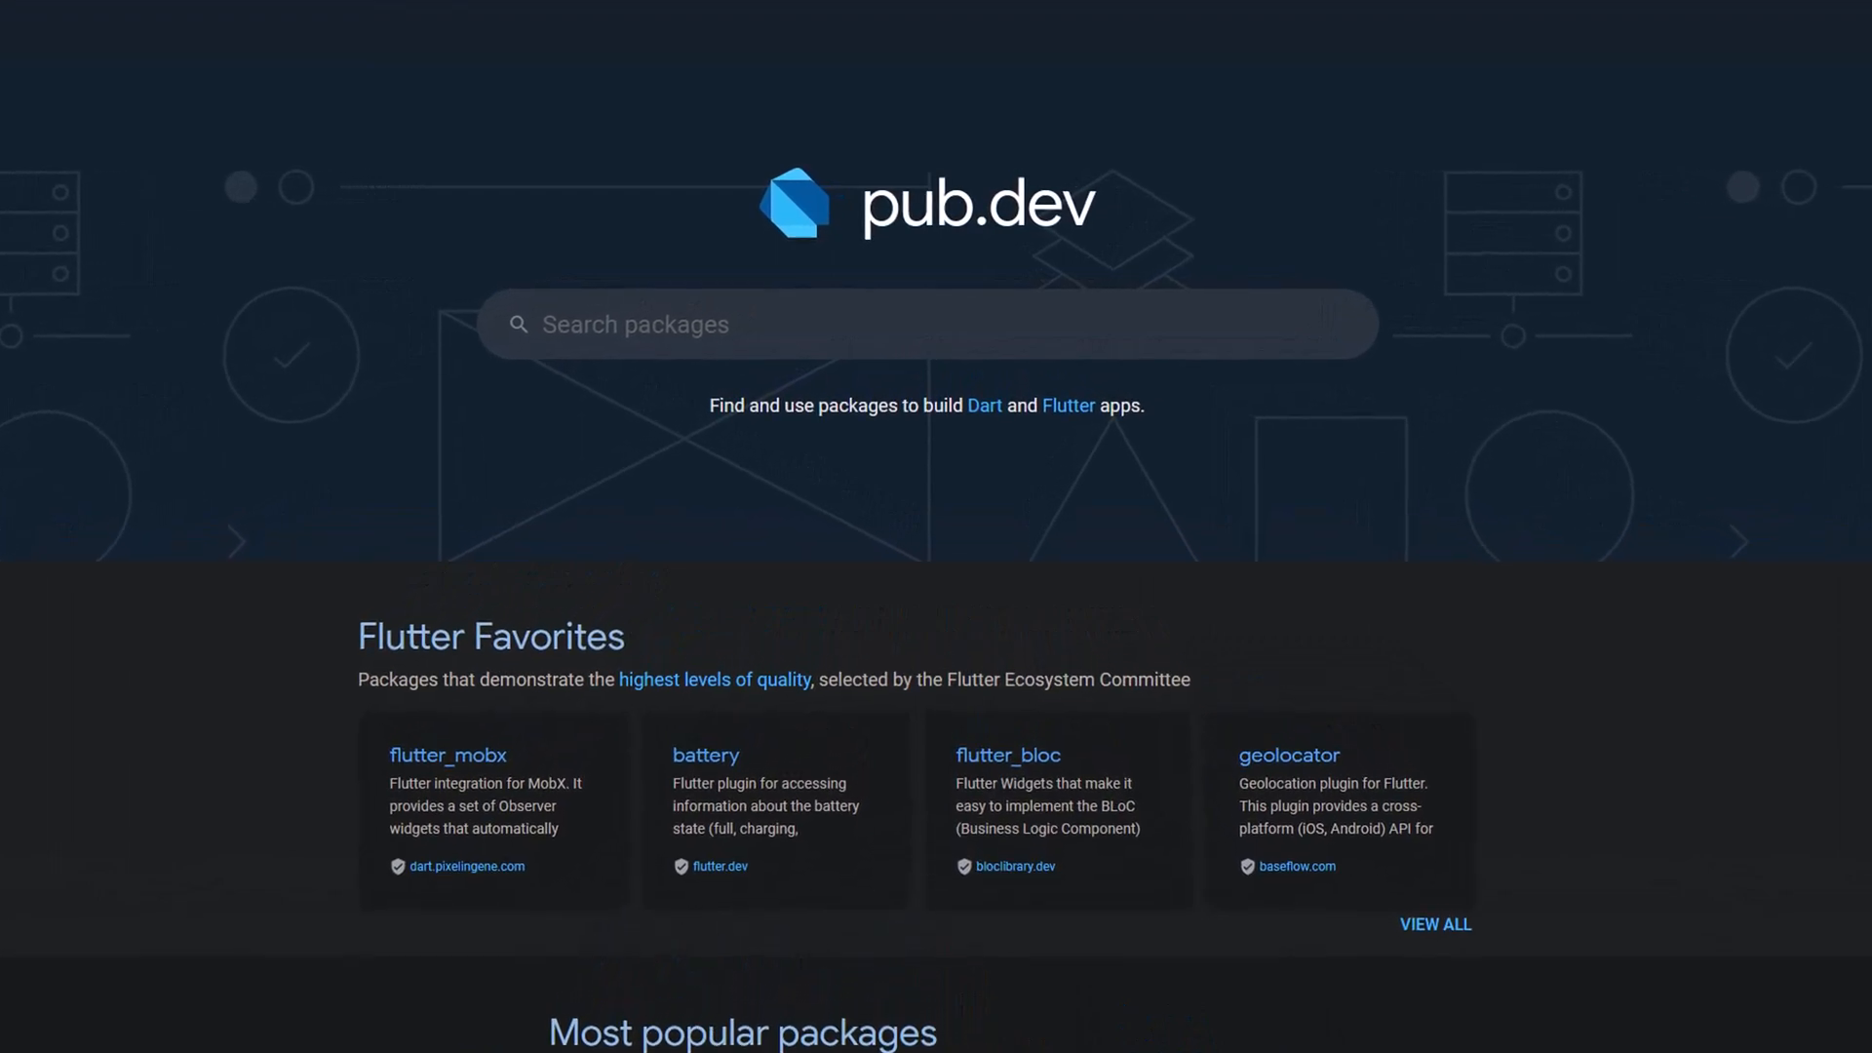
scroll("down", 3)
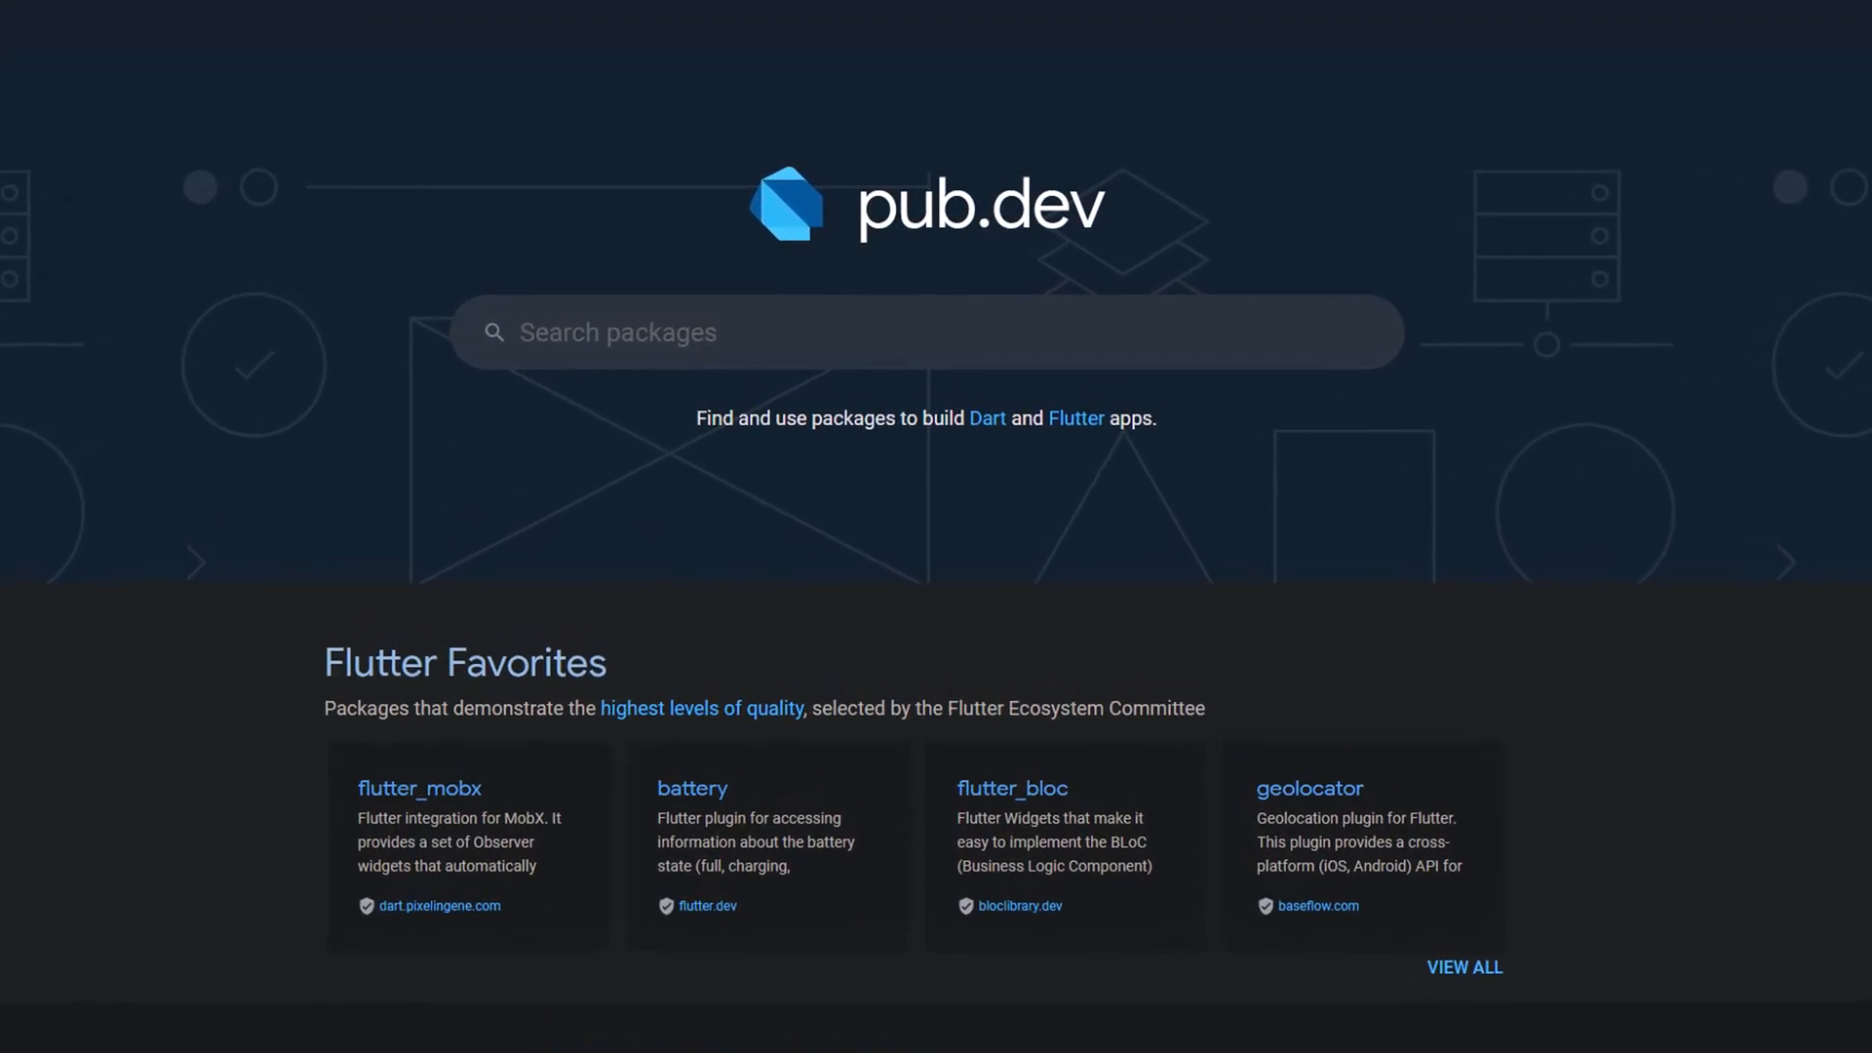